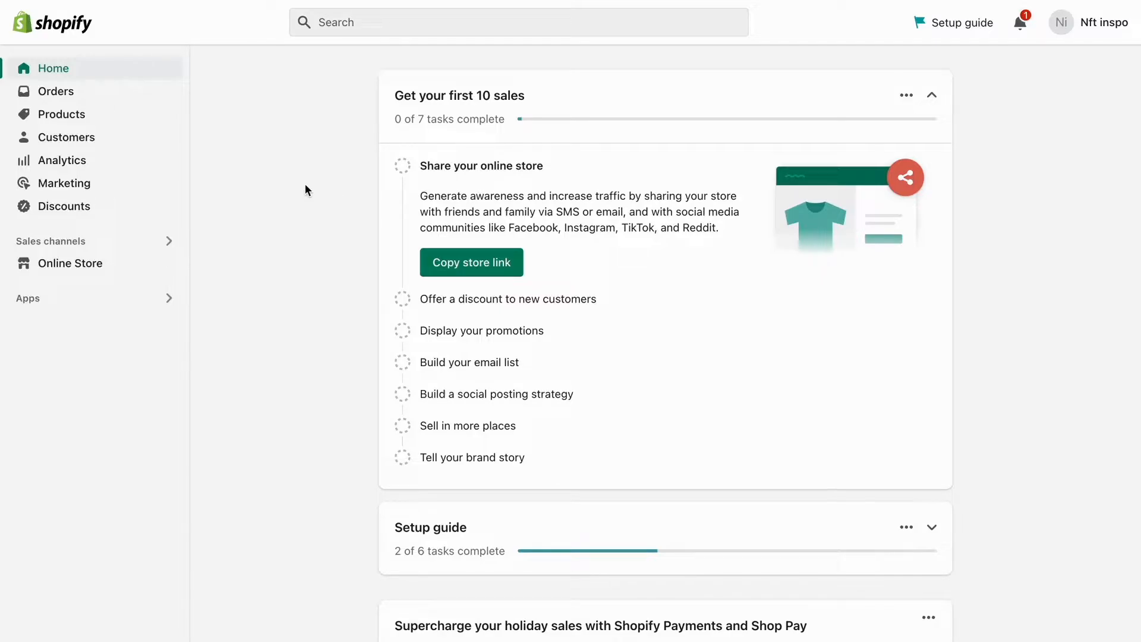
{"action": "mouse_move", "coordinate": [326, 245]}
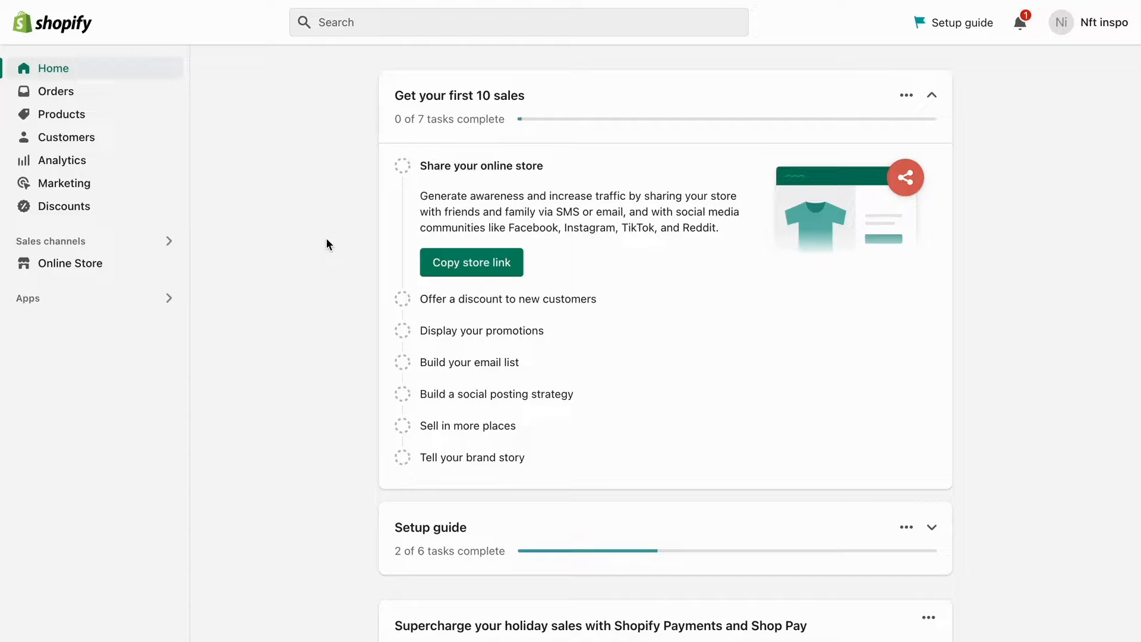
{"action": "mouse_move", "coordinate": [76, 131]}
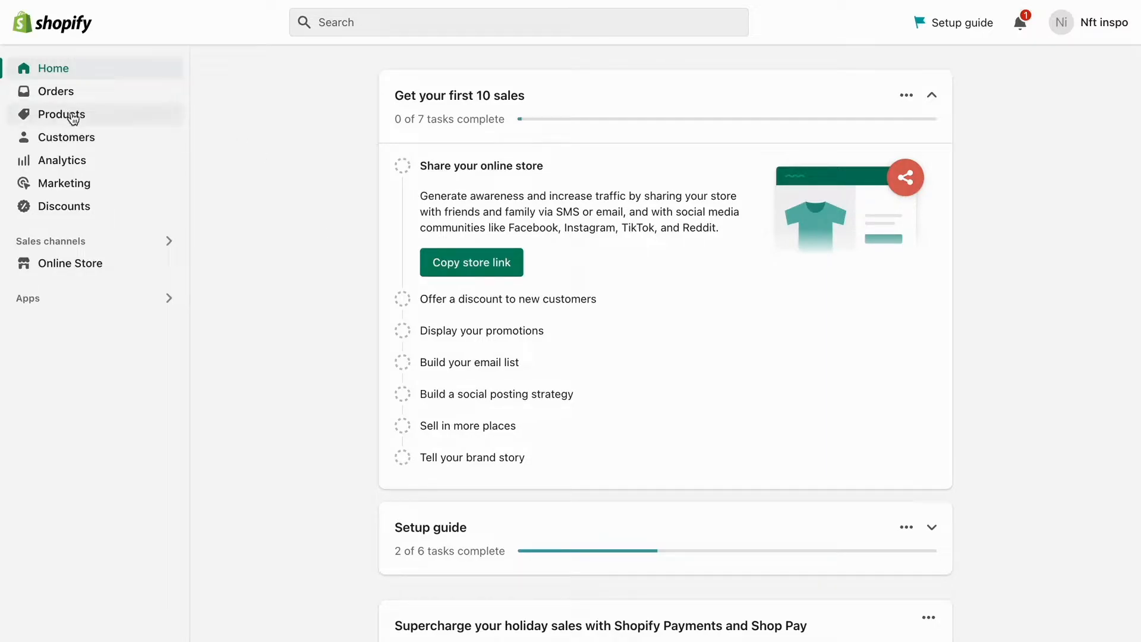
Go to Products and open Test Product's edit page.
{"action": "left_click", "coordinate": [62, 114]}
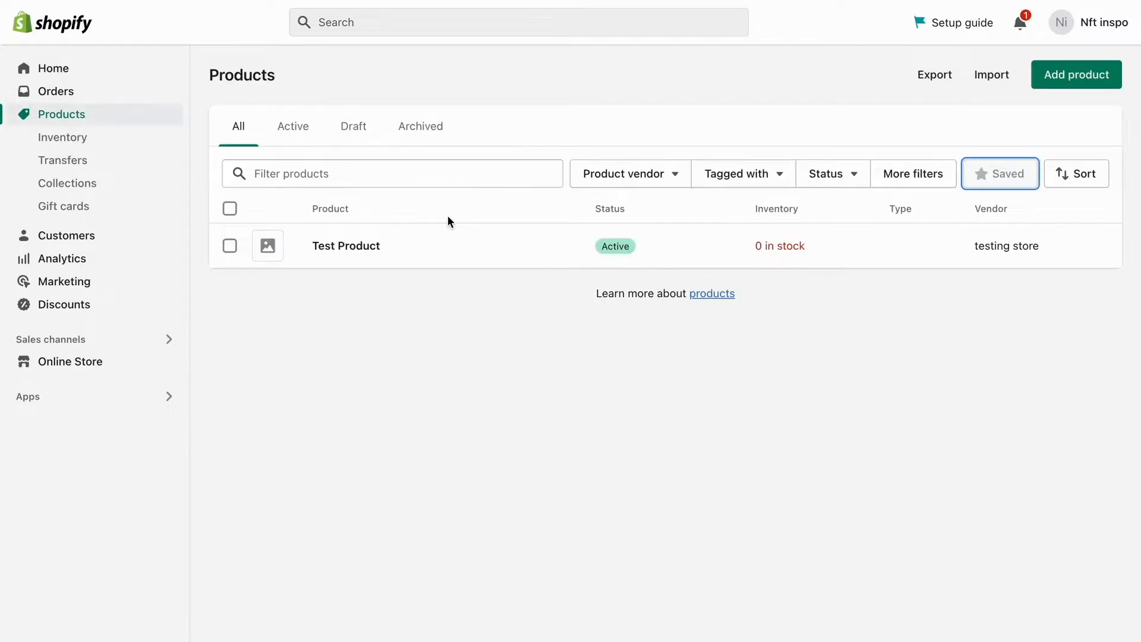
{"action": "mouse_move", "coordinate": [460, 271]}
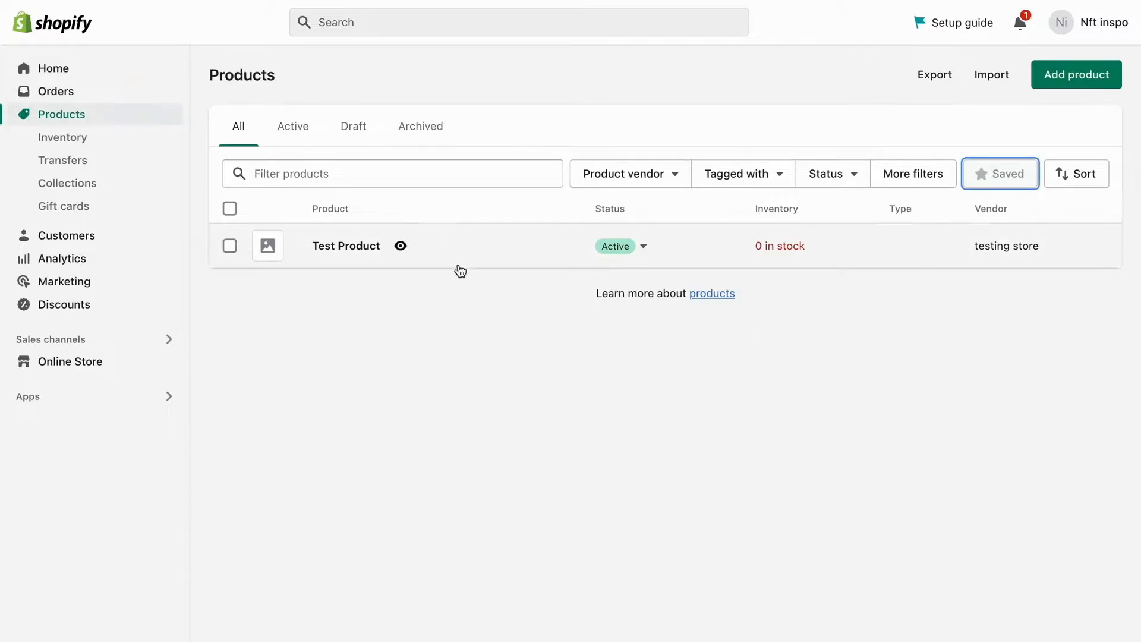
{"action": "mouse_move", "coordinate": [338, 257]}
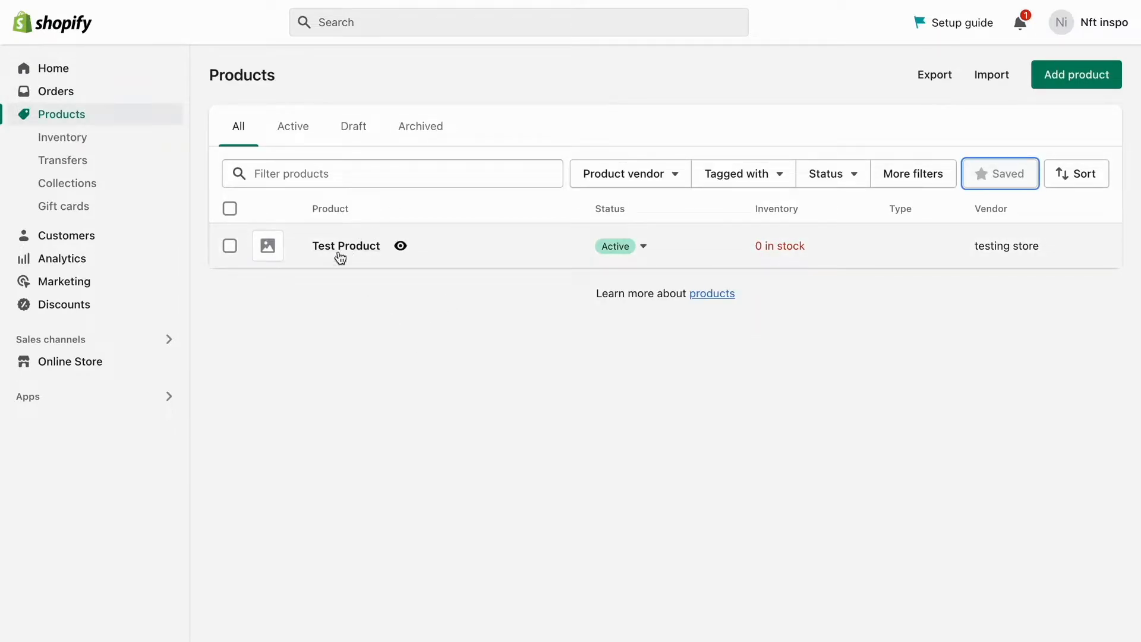
{"action": "left_click", "coordinate": [345, 244]}
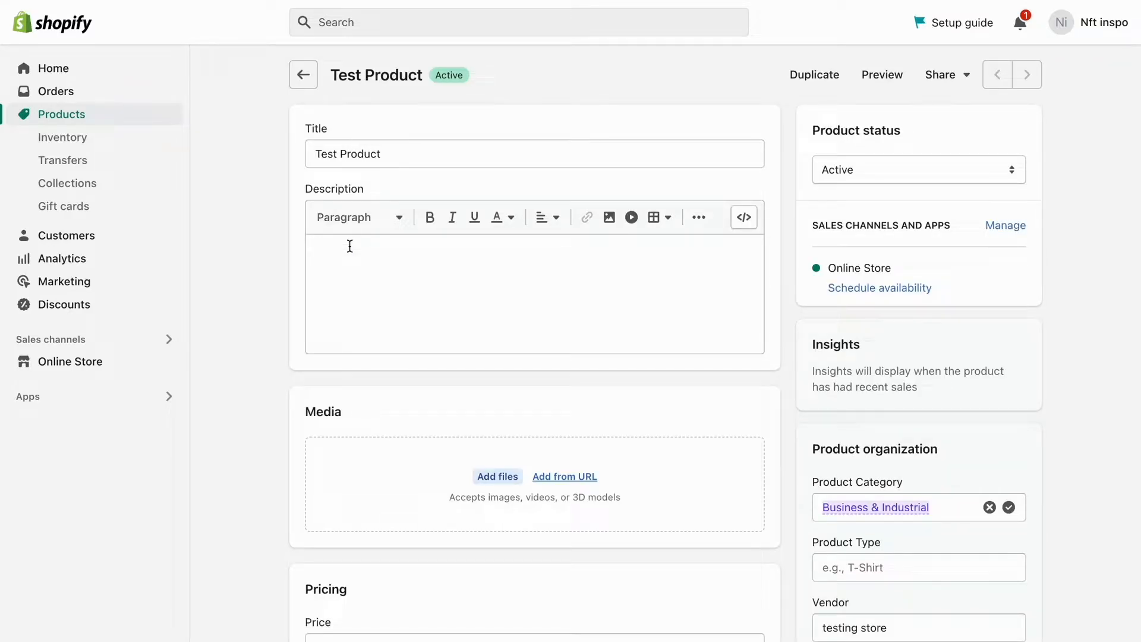
{"action": "mouse_move", "coordinate": [396, 336]}
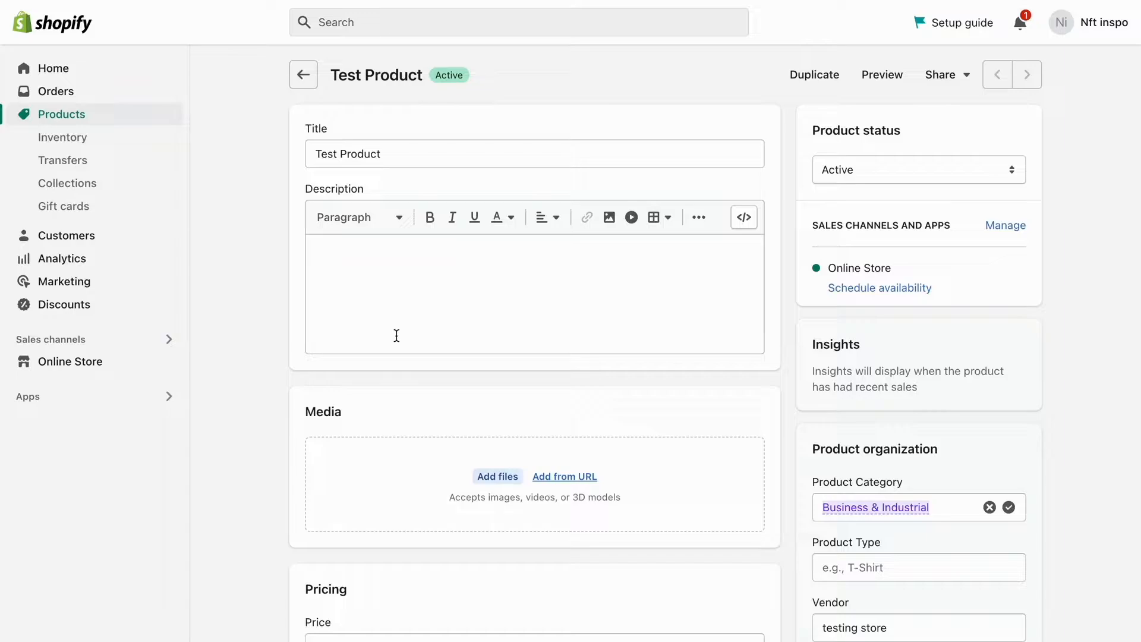
Expand Search engine listing to edit its fields and focus the URL handle test-product.
{"action": "scroll", "scroll_direction": "down", "scroll_amount": 3}
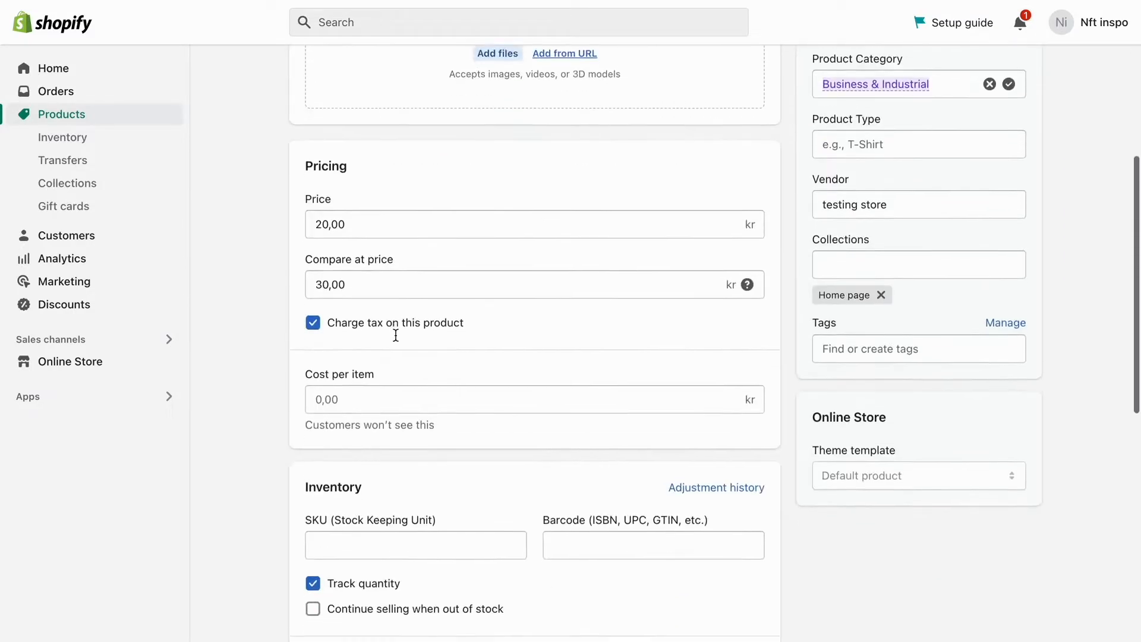
{"action": "scroll", "scroll_direction": "down", "scroll_amount": 3}
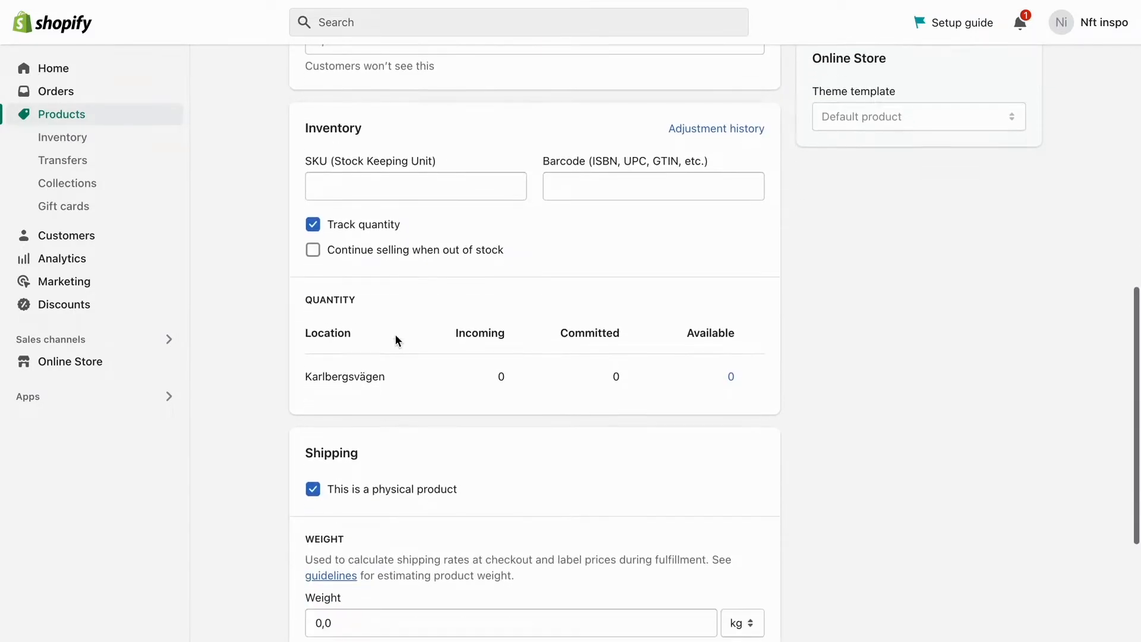
{"action": "scroll", "scroll_direction": "down", "scroll_amount": 3}
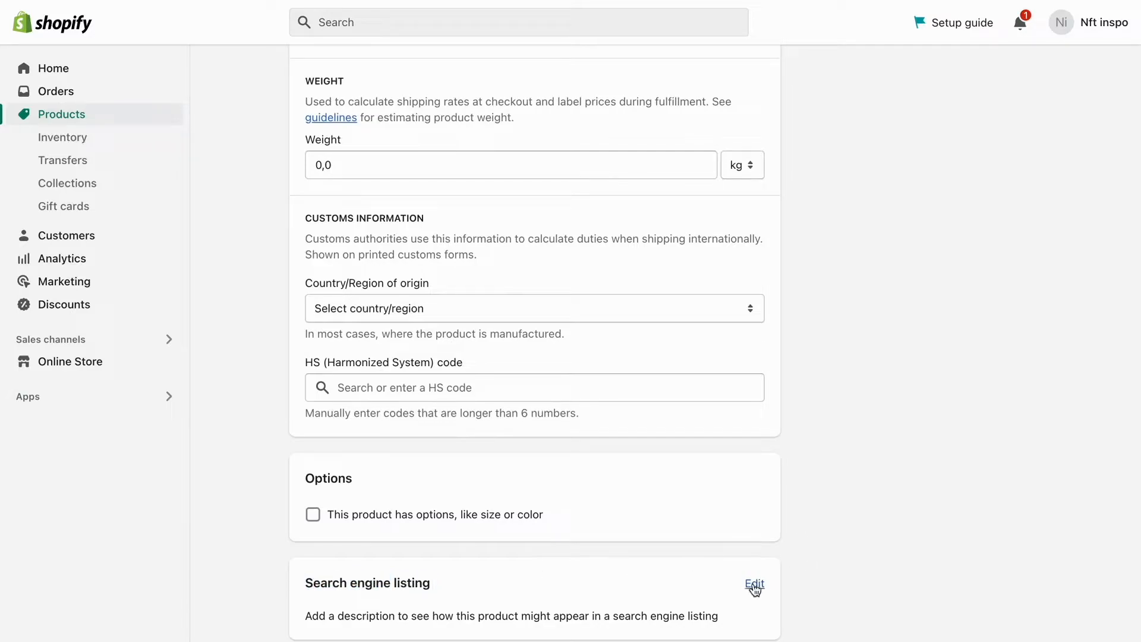
{"action": "left_click", "coordinate": [754, 585]}
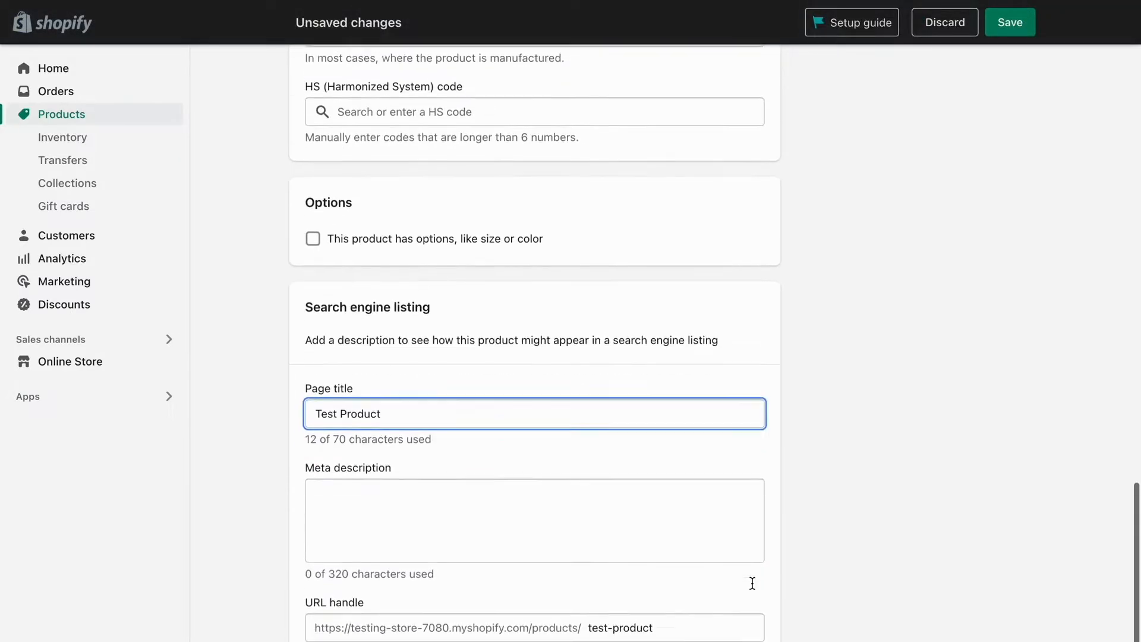
{"action": "scroll", "scroll_direction": "down", "scroll_amount": 3}
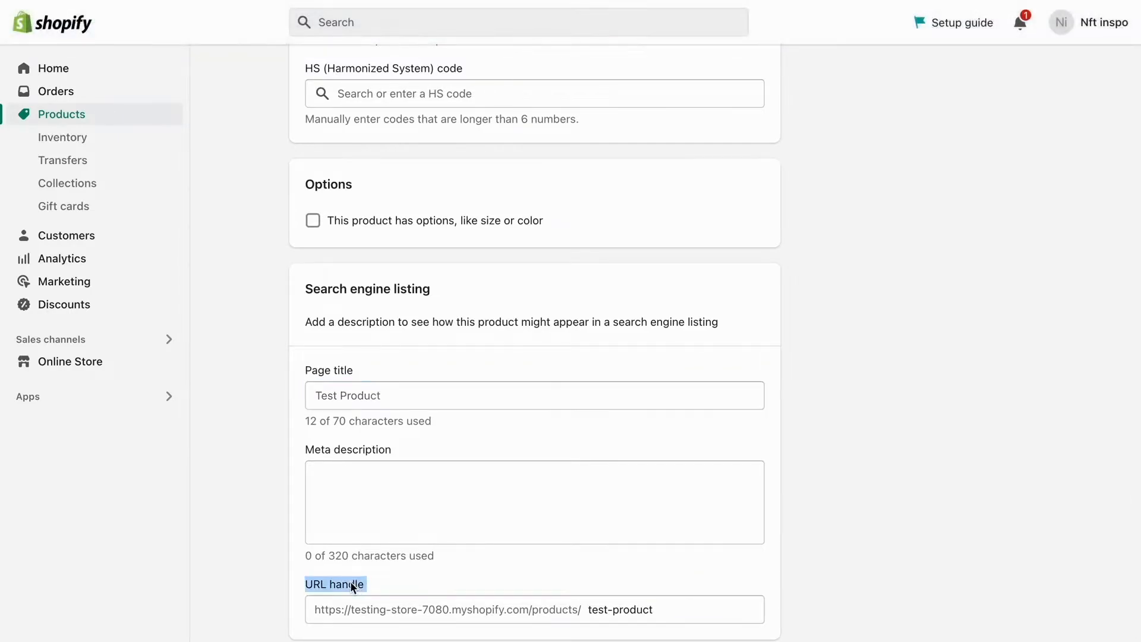
{"action": "left_click", "coordinate": [621, 608]}
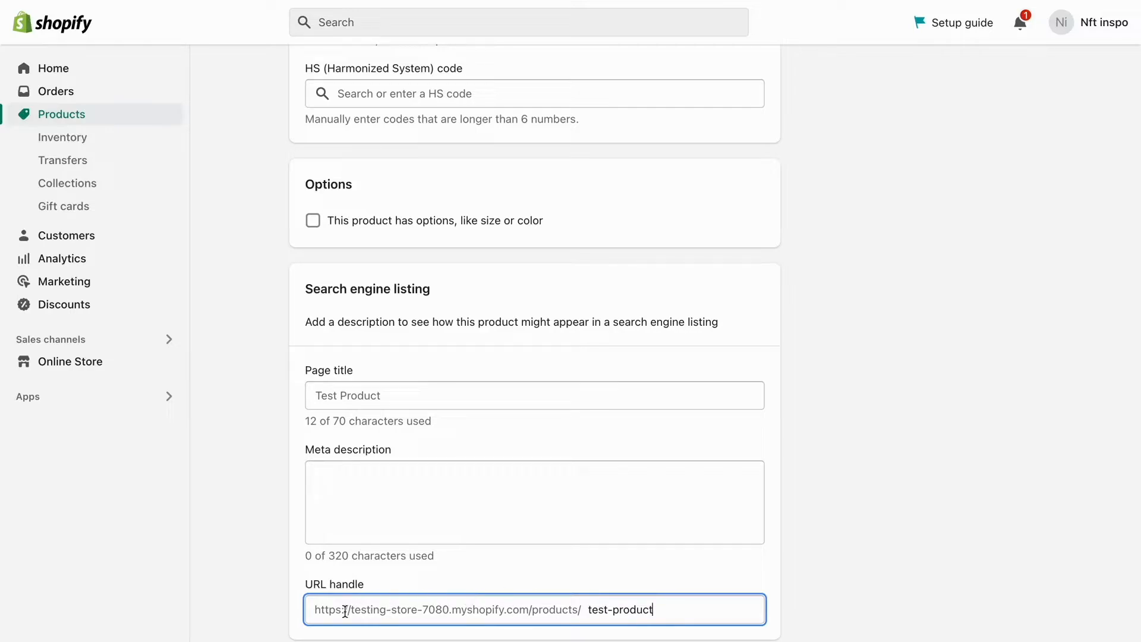
{"action": "mouse_move", "coordinate": [489, 604]}
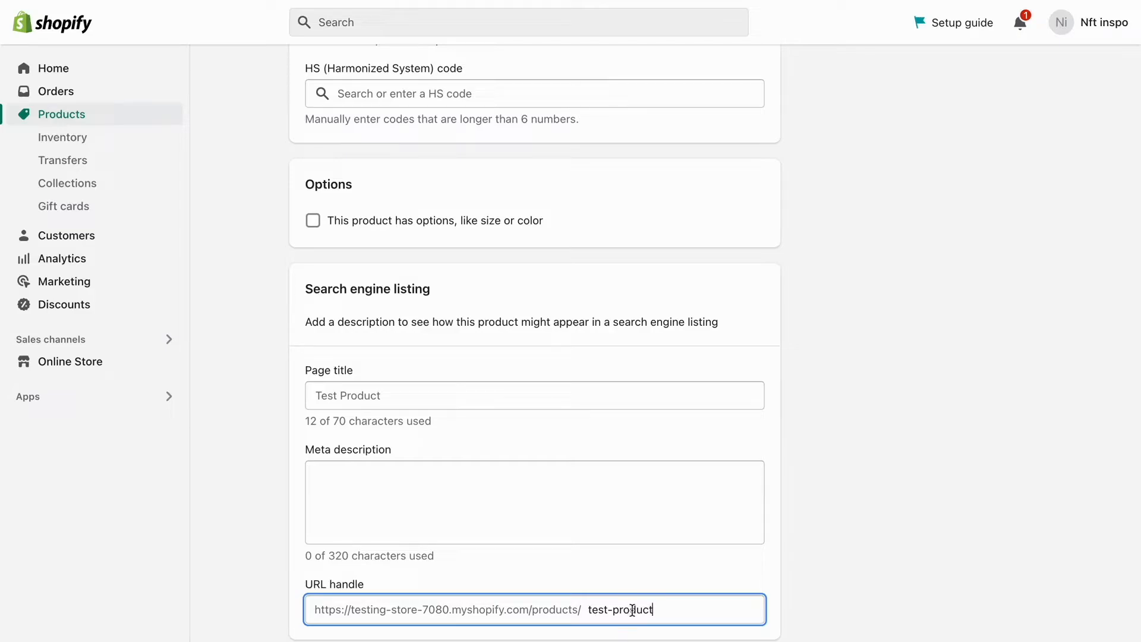
Replace the URL handle test-product with testproduct123.
{"action": "double_click", "coordinate": [619, 608]}
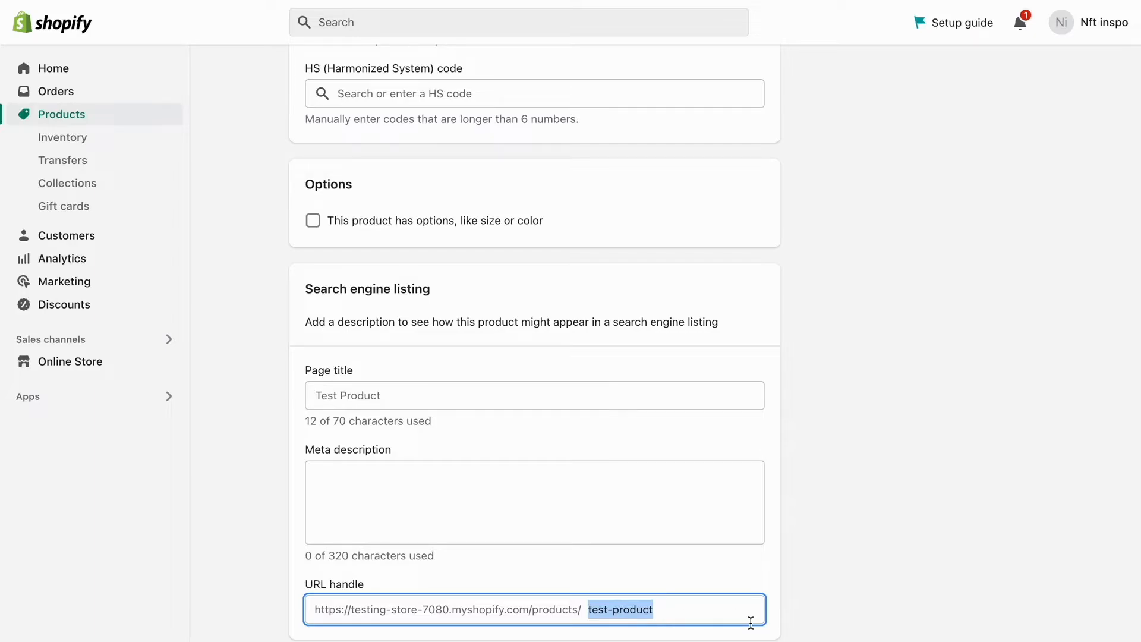
{"action": "type", "text": "testp"}
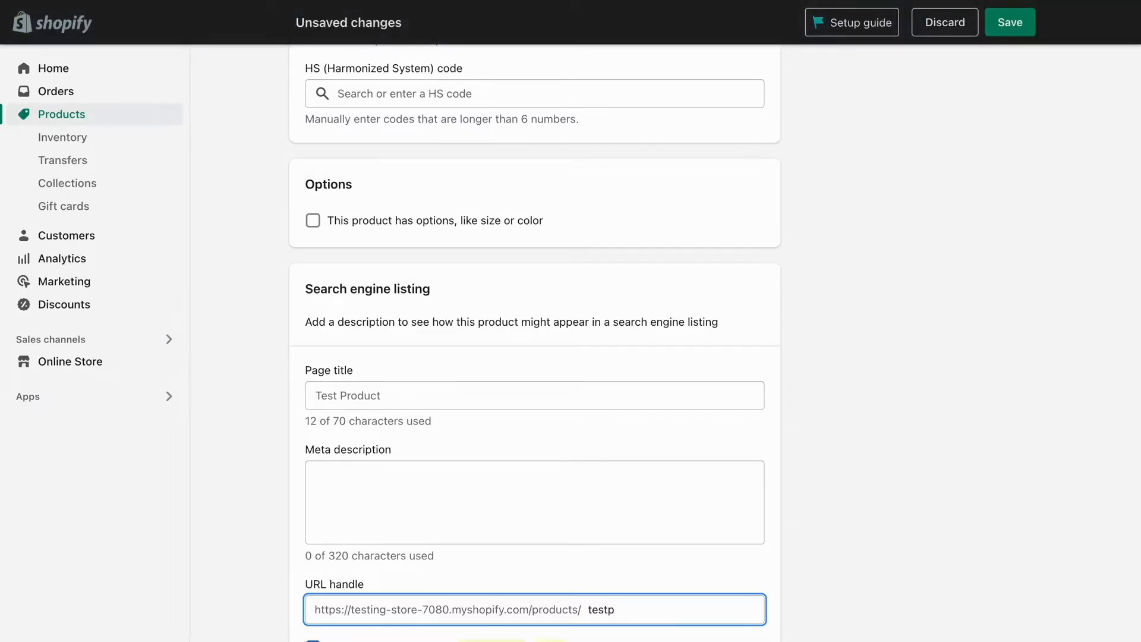
{"action": "type", "text": "roduc"}
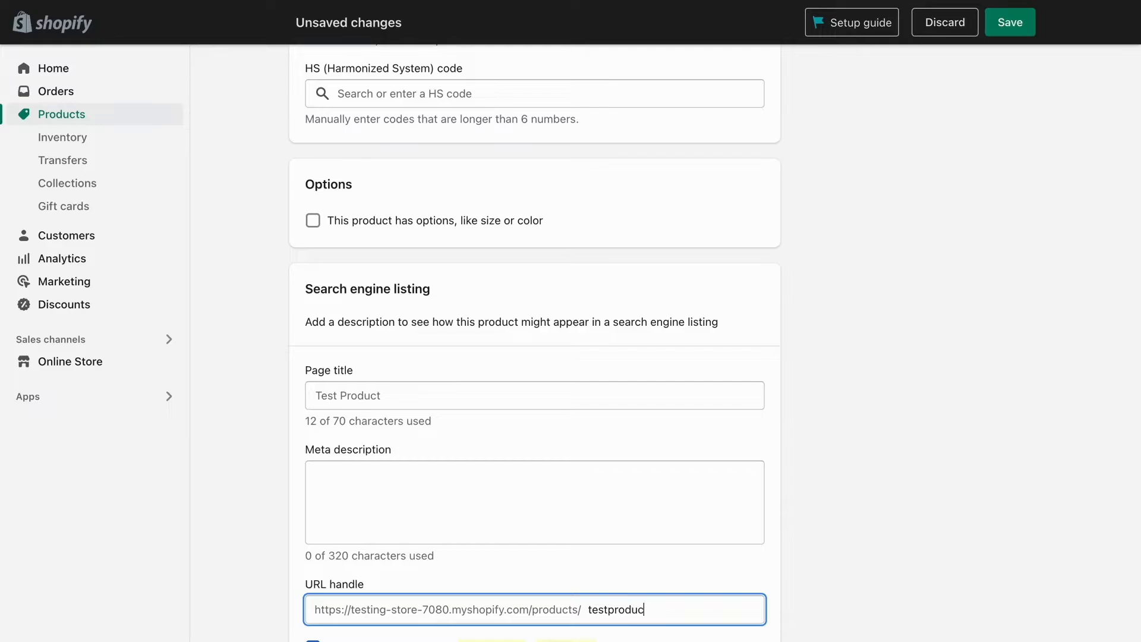
{"action": "type", "text": "t123"}
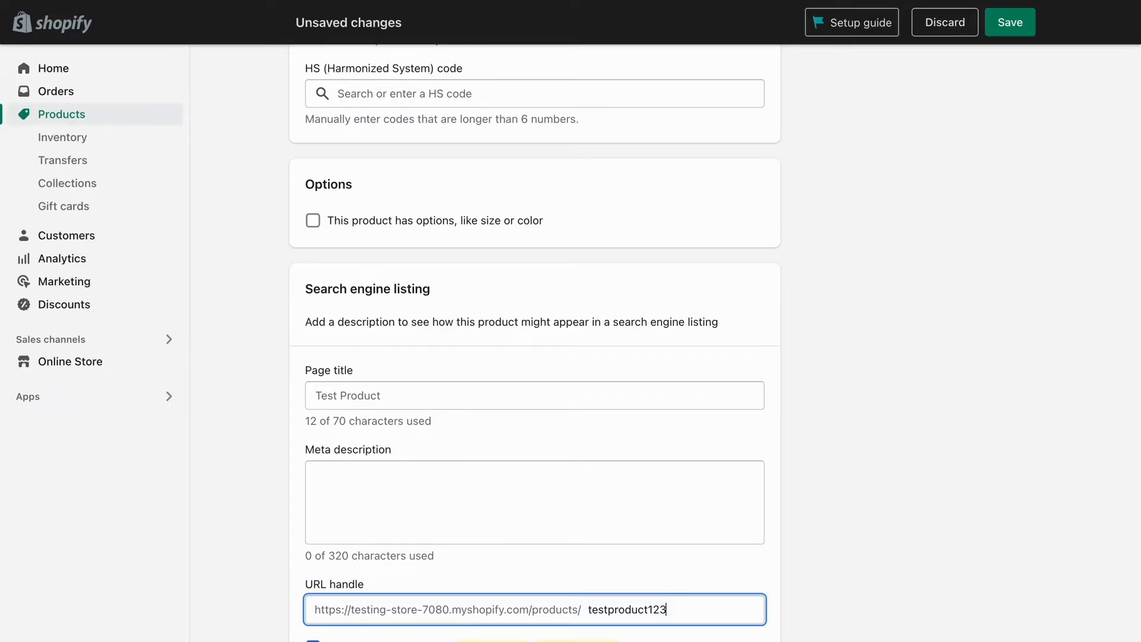
{"action": "mouse_move", "coordinate": [970, 231]}
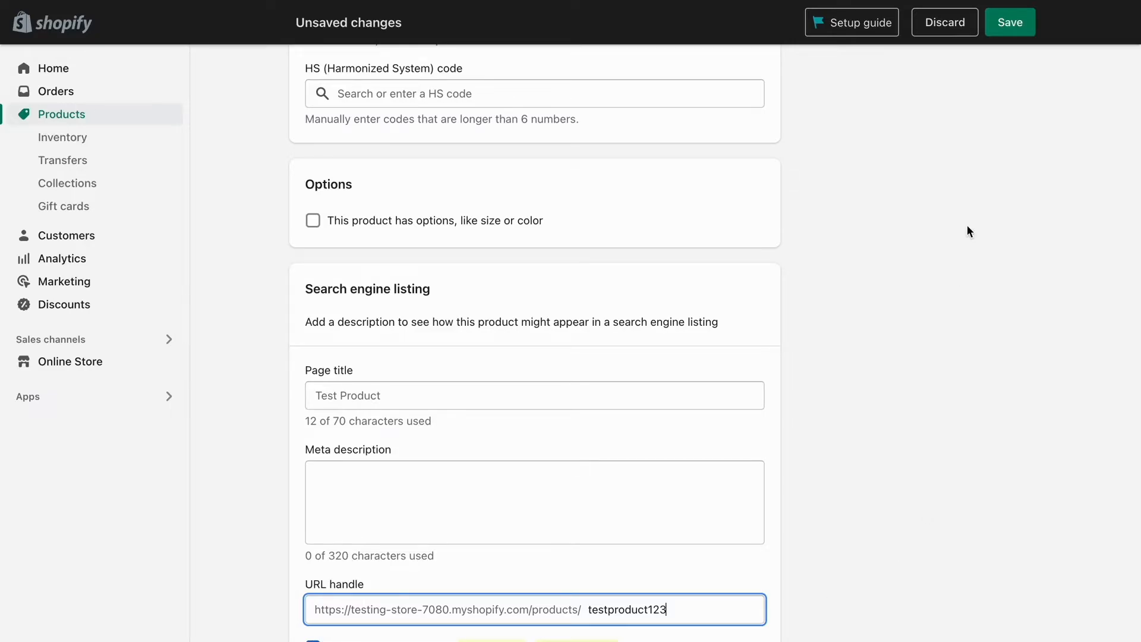
Save Test Product and confirm the handle now reads testproduct123.
{"action": "left_click", "coordinate": [1010, 21]}
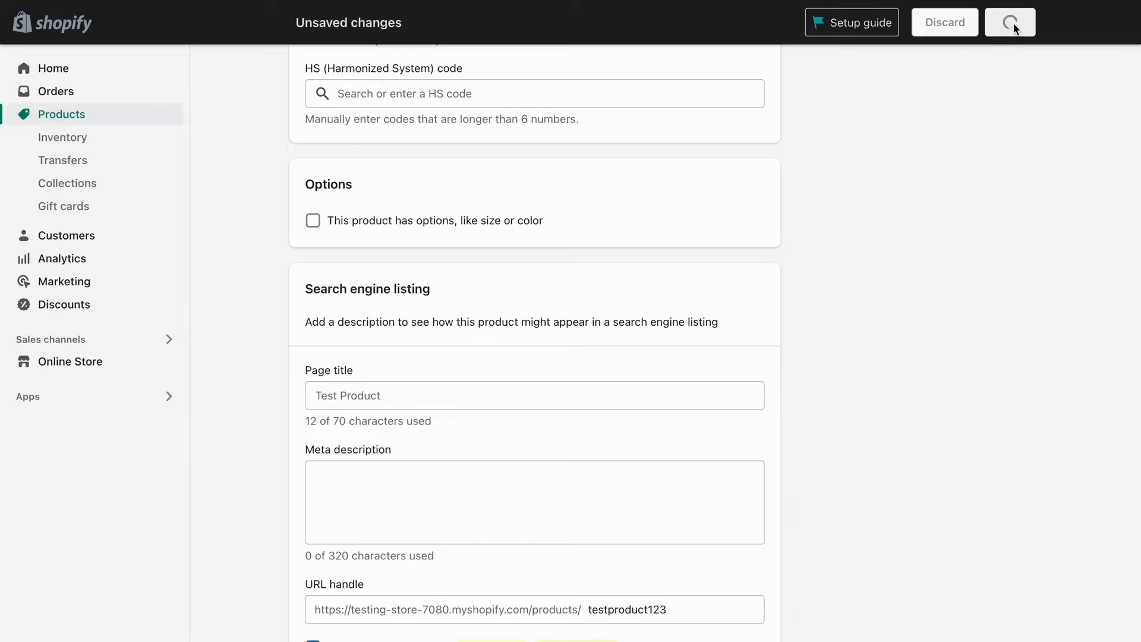
{"action": "left_click", "coordinate": [1009, 22]}
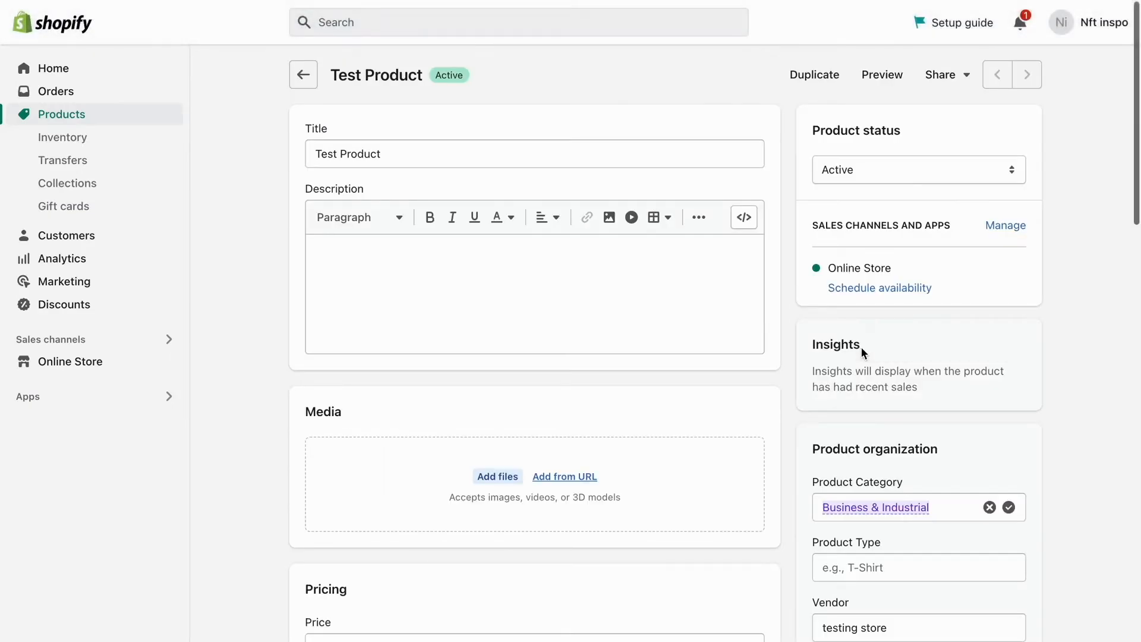
{"action": "scroll", "scroll_direction": "down", "scroll_amount": 3}
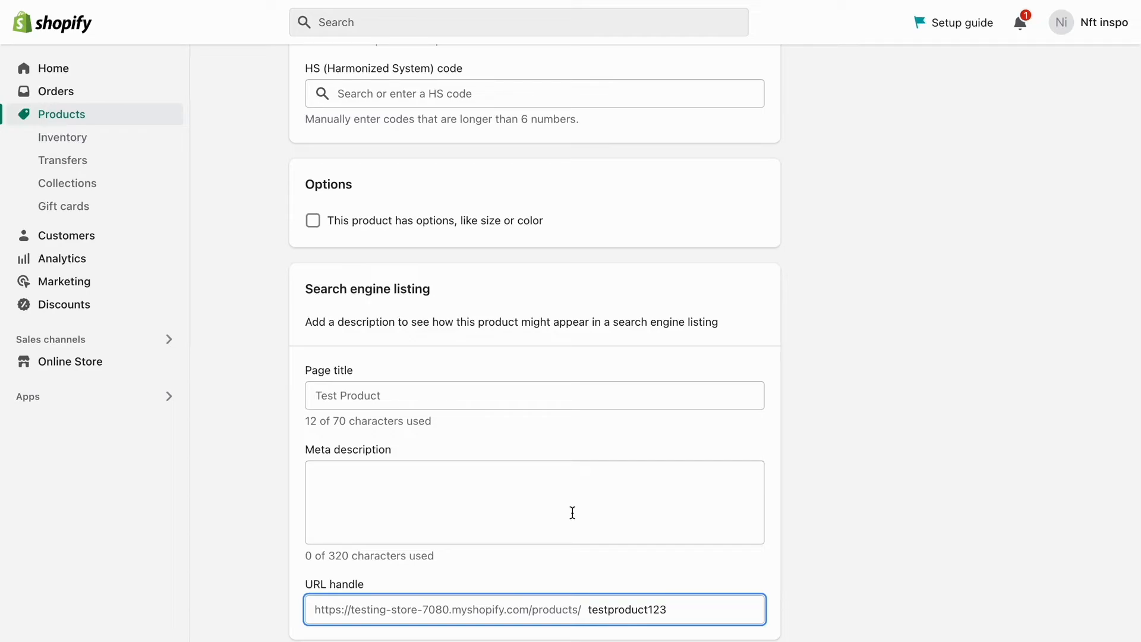
{"action": "mouse_move", "coordinate": [839, 495]}
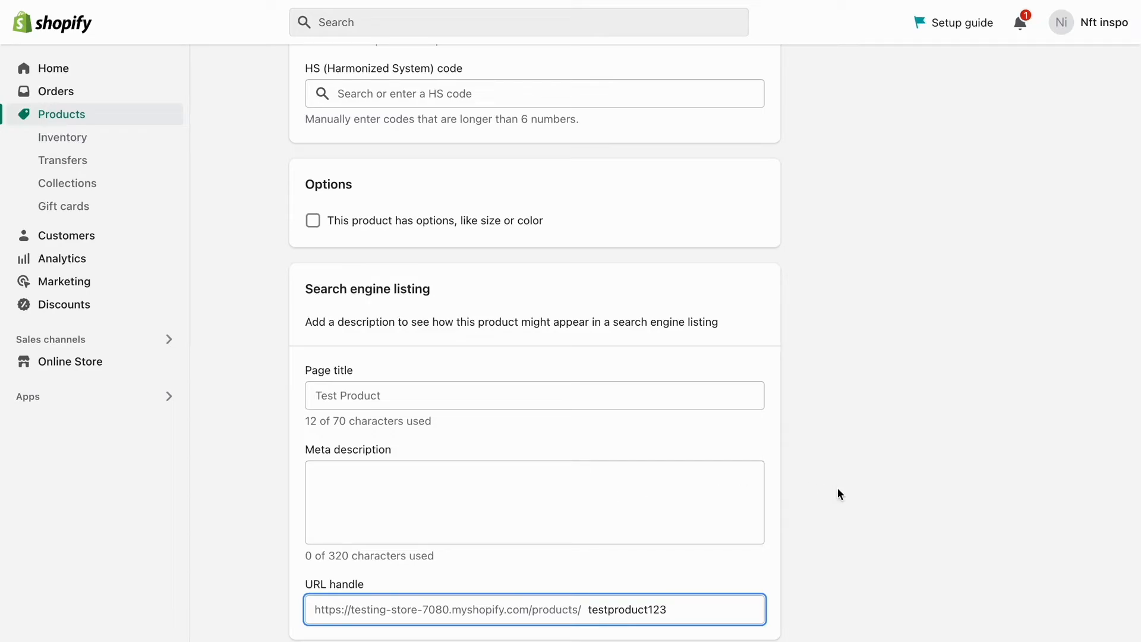
{"action": "mouse_move", "coordinate": [870, 489]}
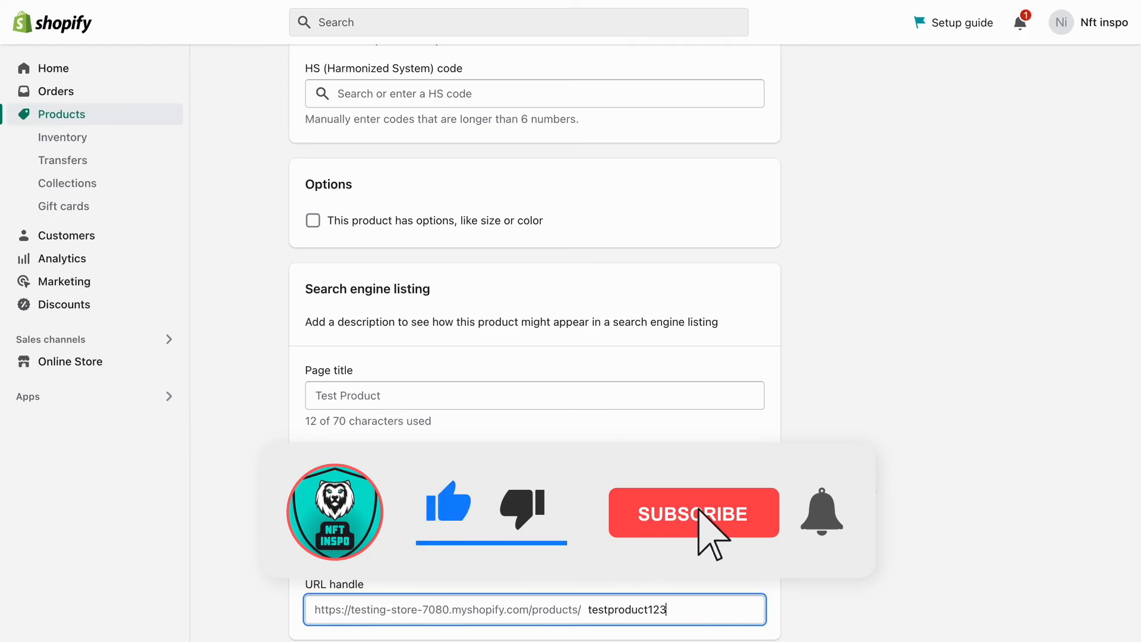
{"action": "left_click", "coordinate": [692, 512]}
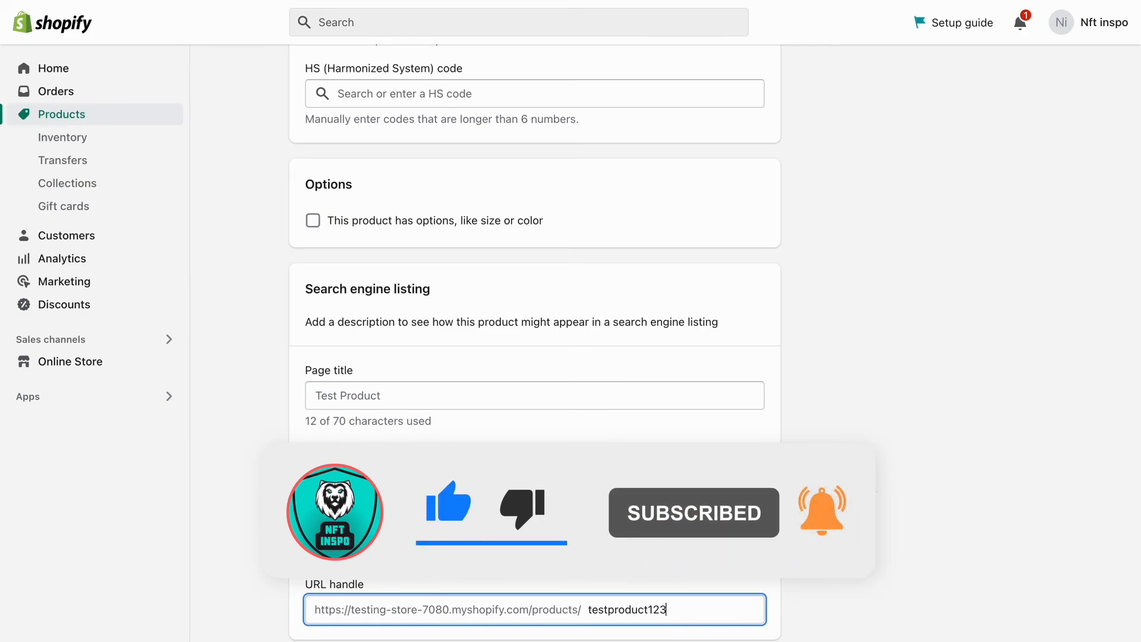